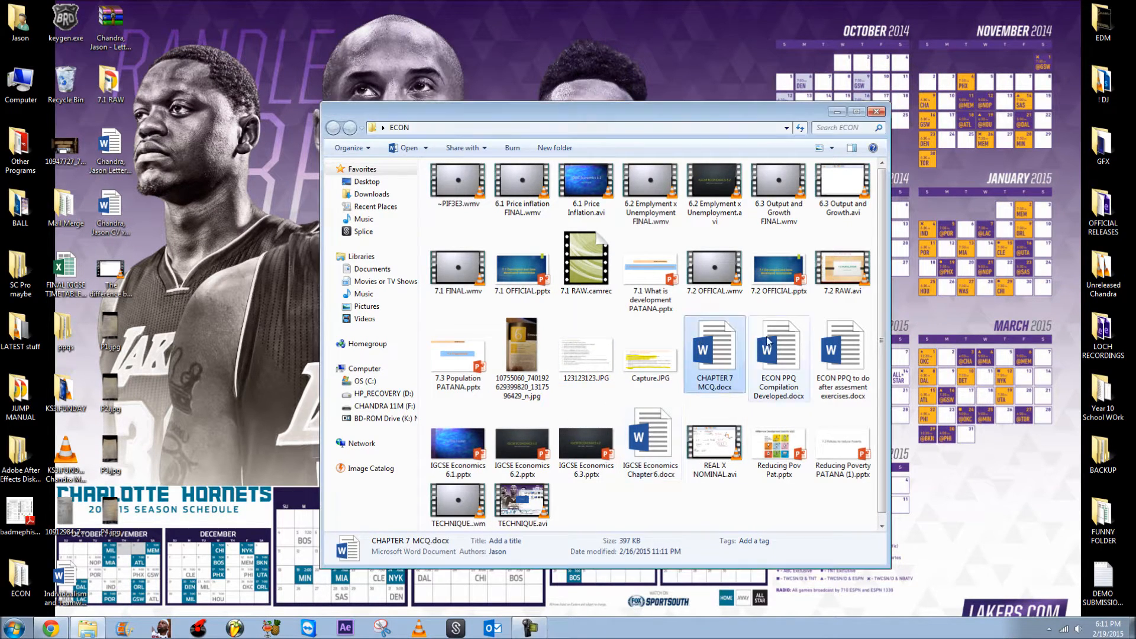
Open the ECON PPQ Compilation Developed document in Word and dismiss the activation notice
left_click(779, 355)
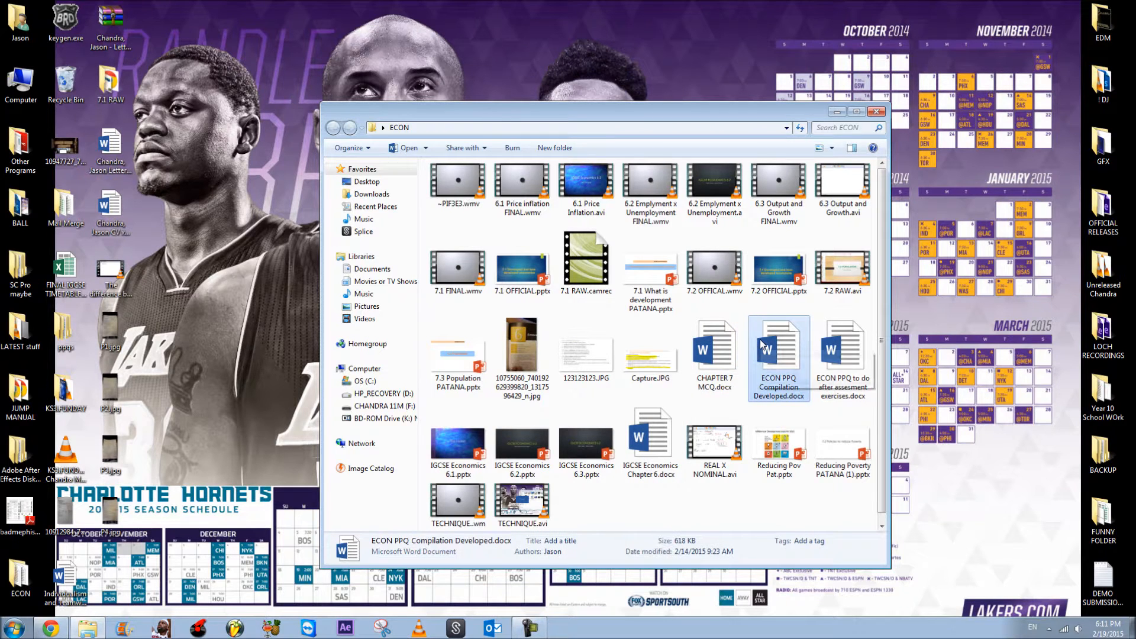
mouse_move(725, 348)
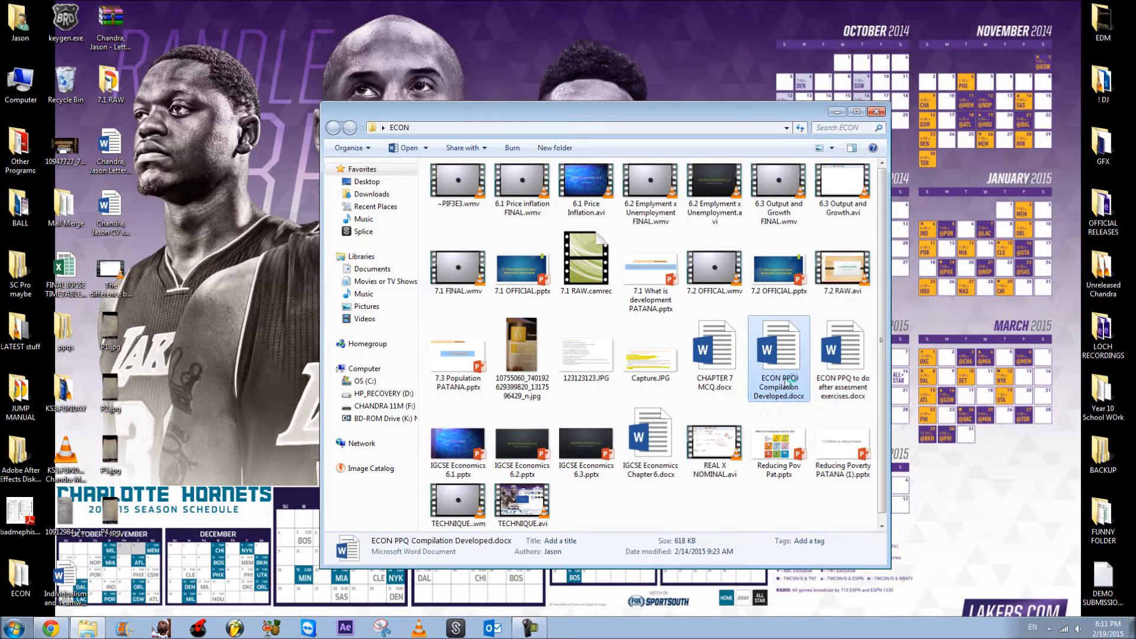
double_click(779, 351)
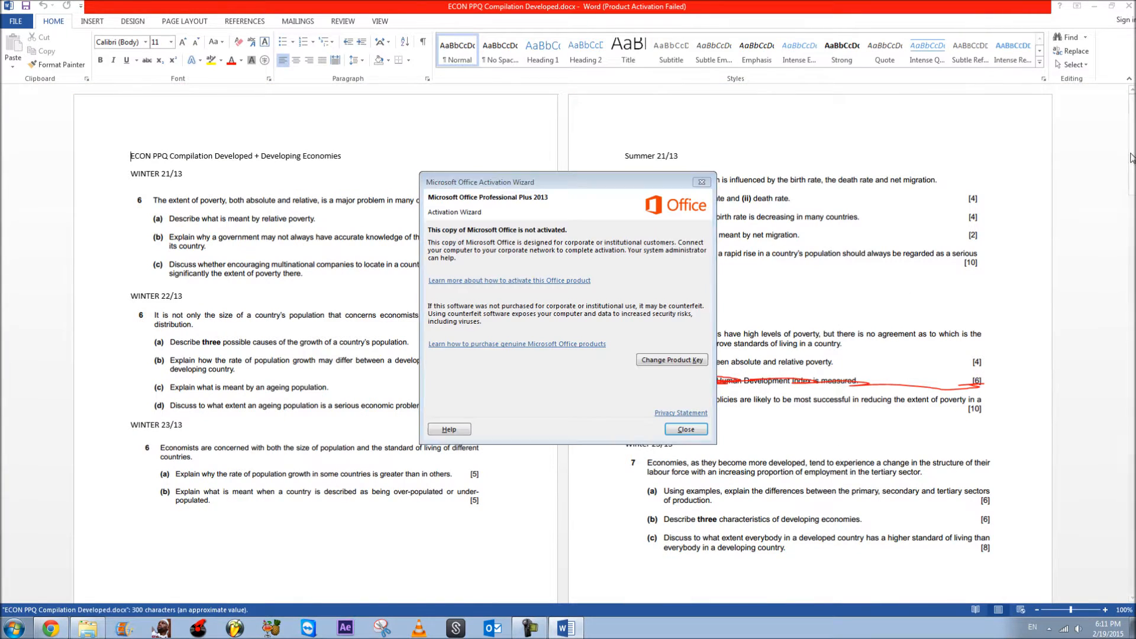
left_click(684, 428)
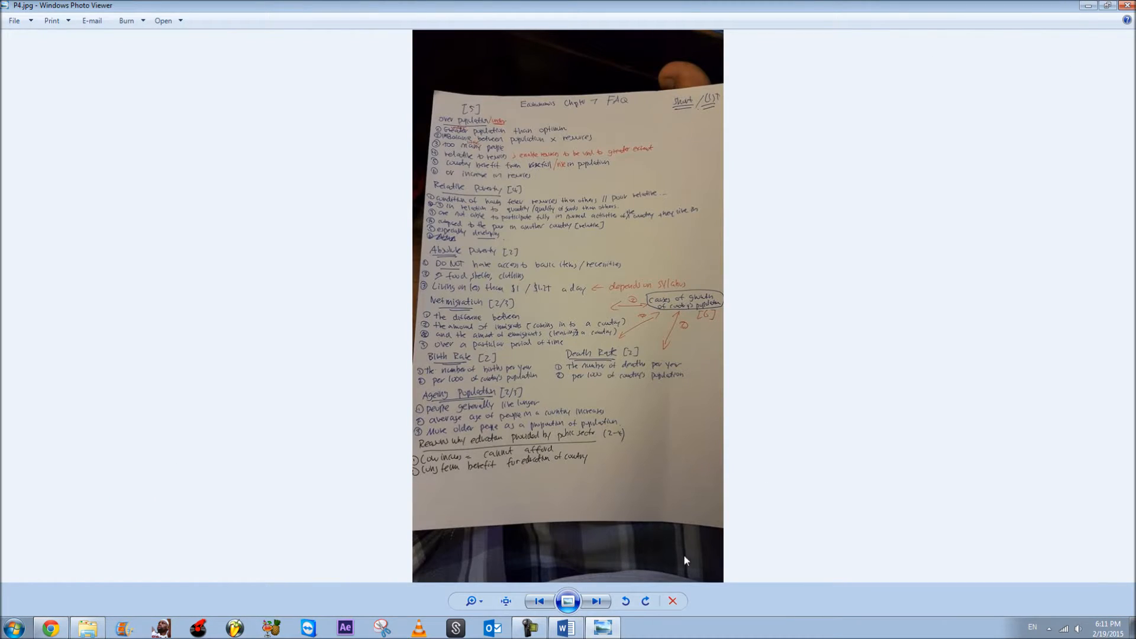
Zoom into the Chapter 7 FAQ notes and pan down to the poverty and population sections
left_click(472, 600)
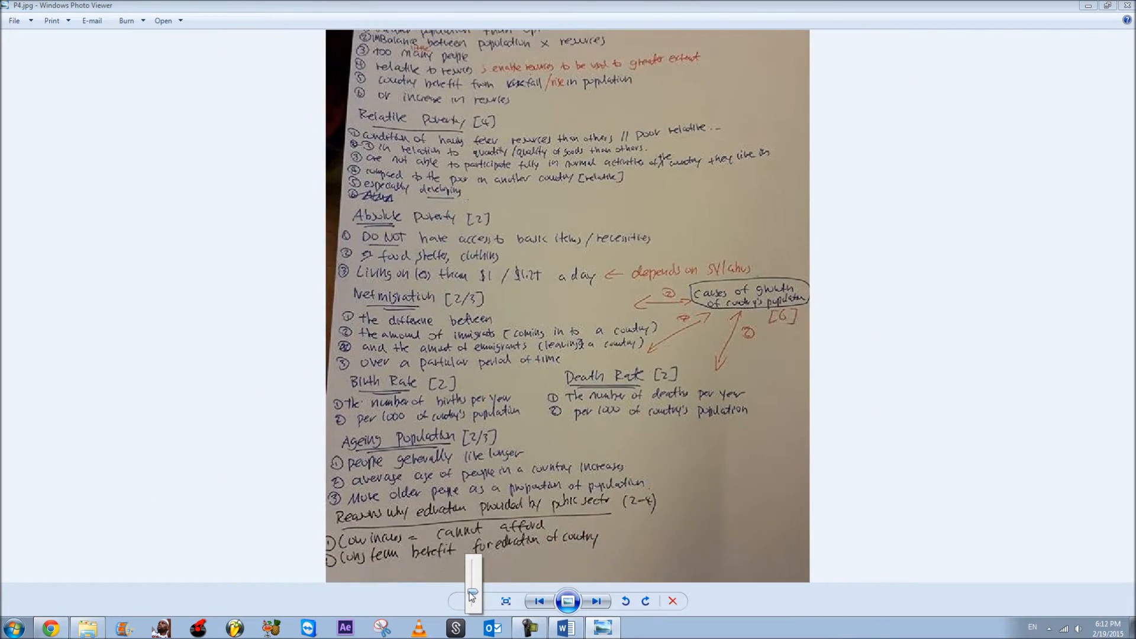
left_click(506, 602)
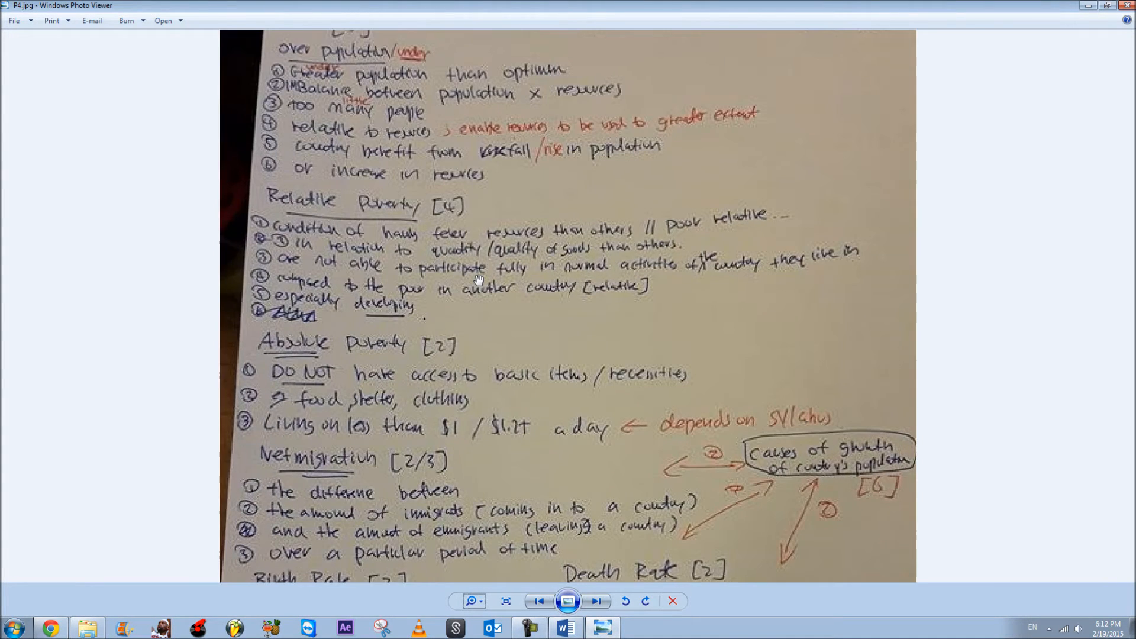
scroll("down", 3)
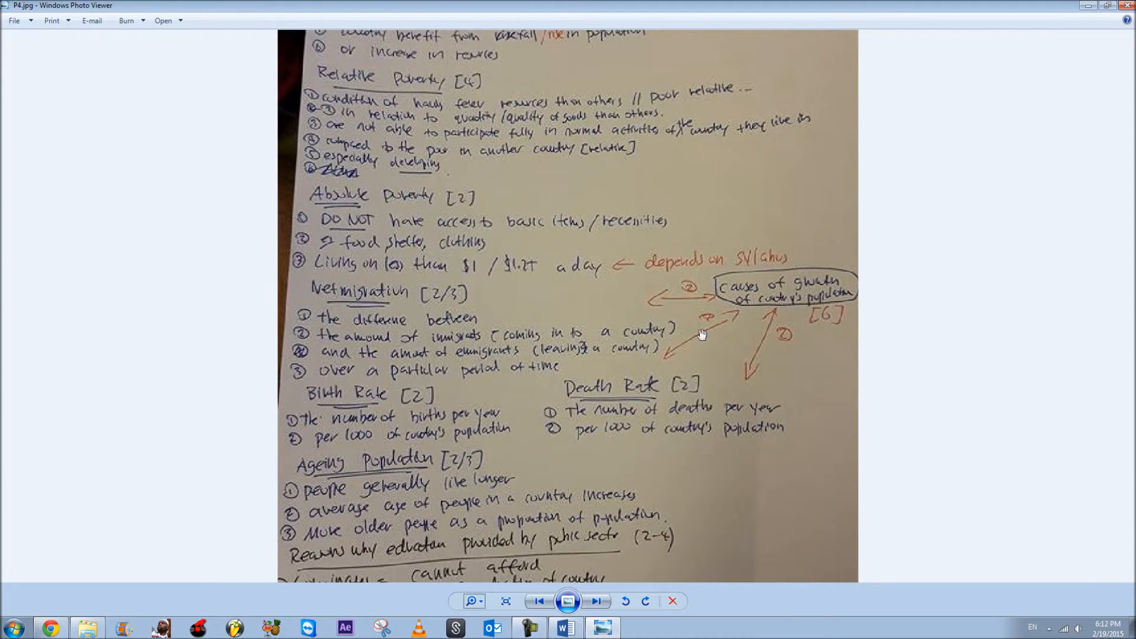
scroll("down", 3)
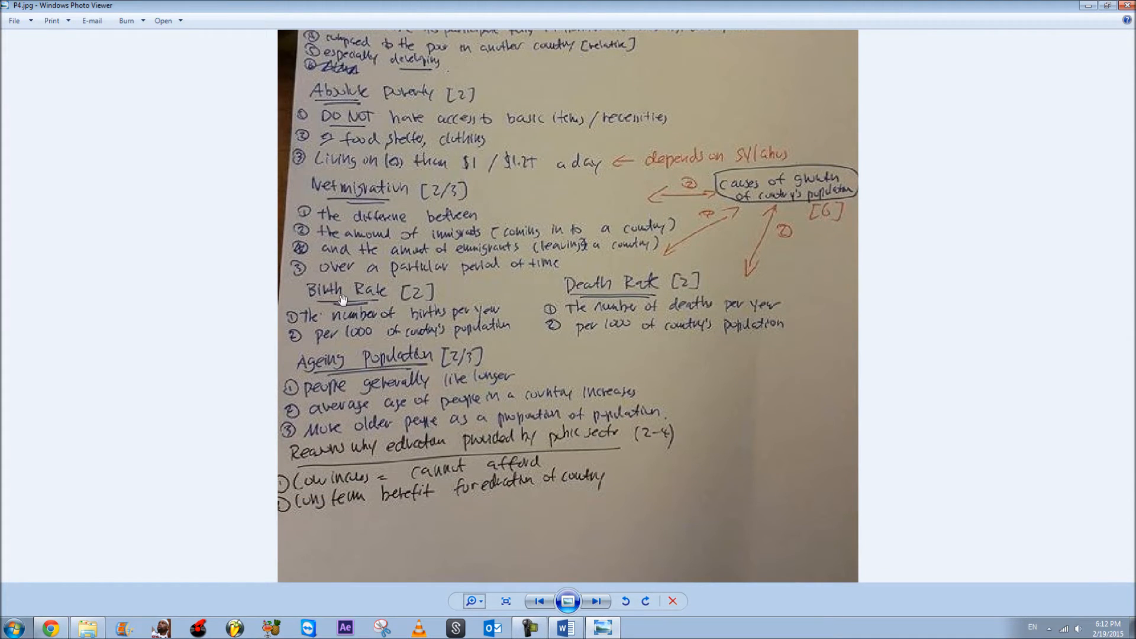
mouse_move(471, 366)
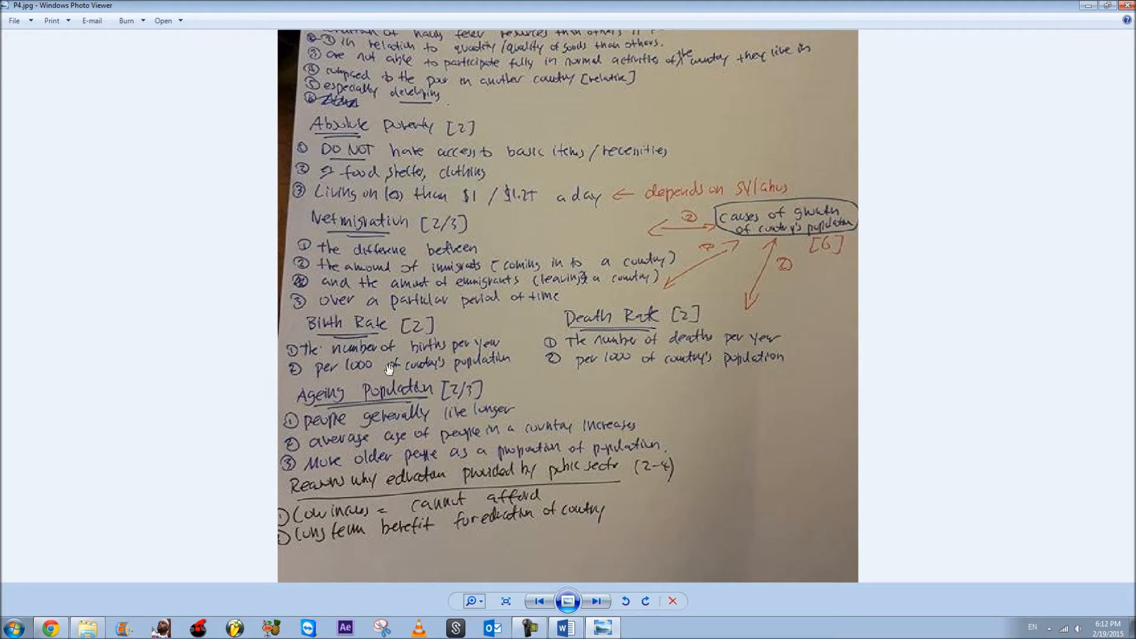
mouse_move(598, 355)
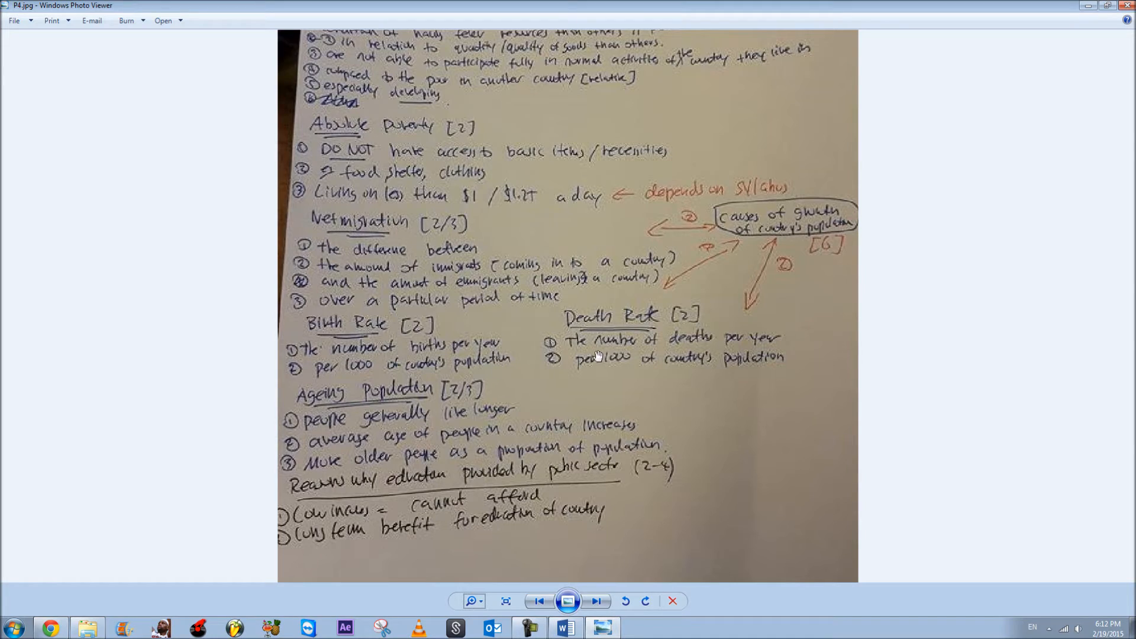
mouse_move(651, 360)
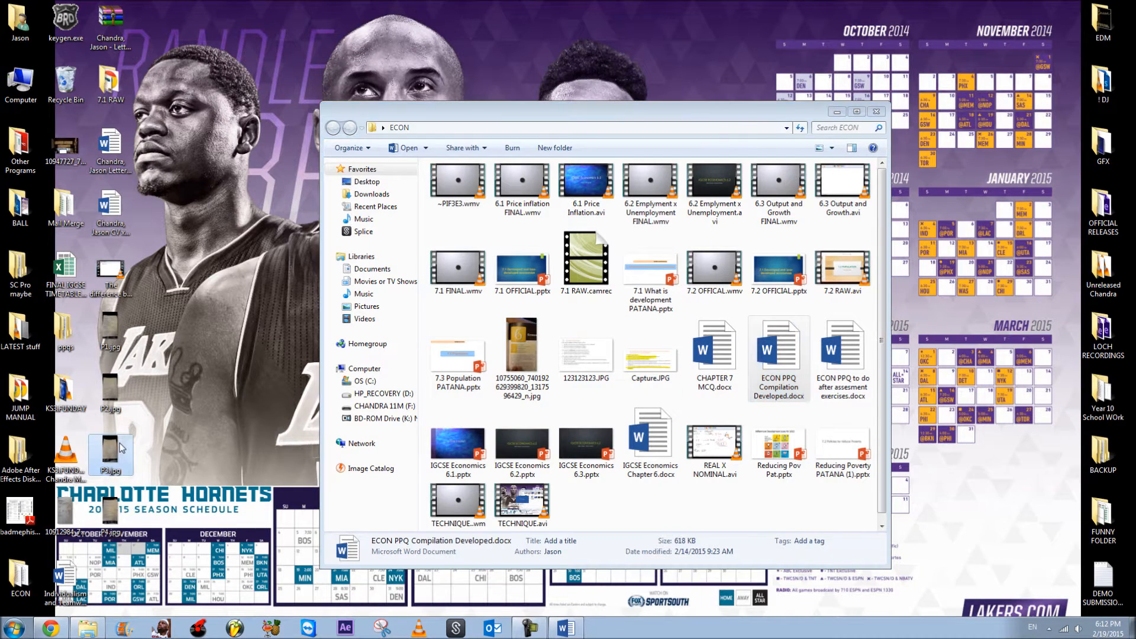
Open a notes photo from the desktop and step through to the developing/developed countries page
double_click(110, 453)
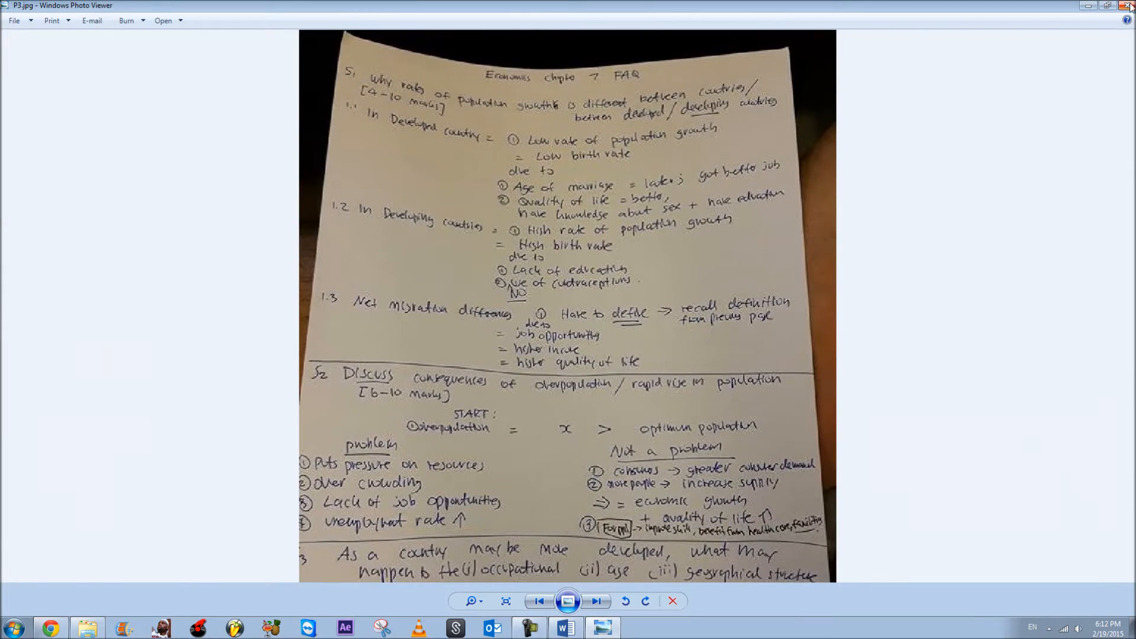
left_click(597, 601)
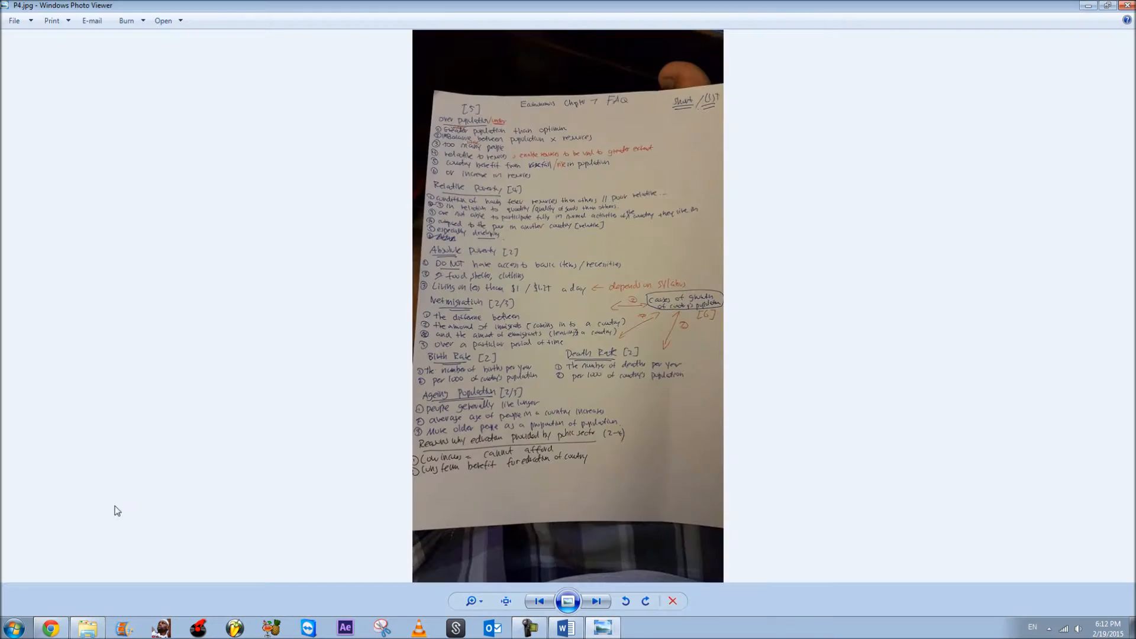
left_click(472, 602)
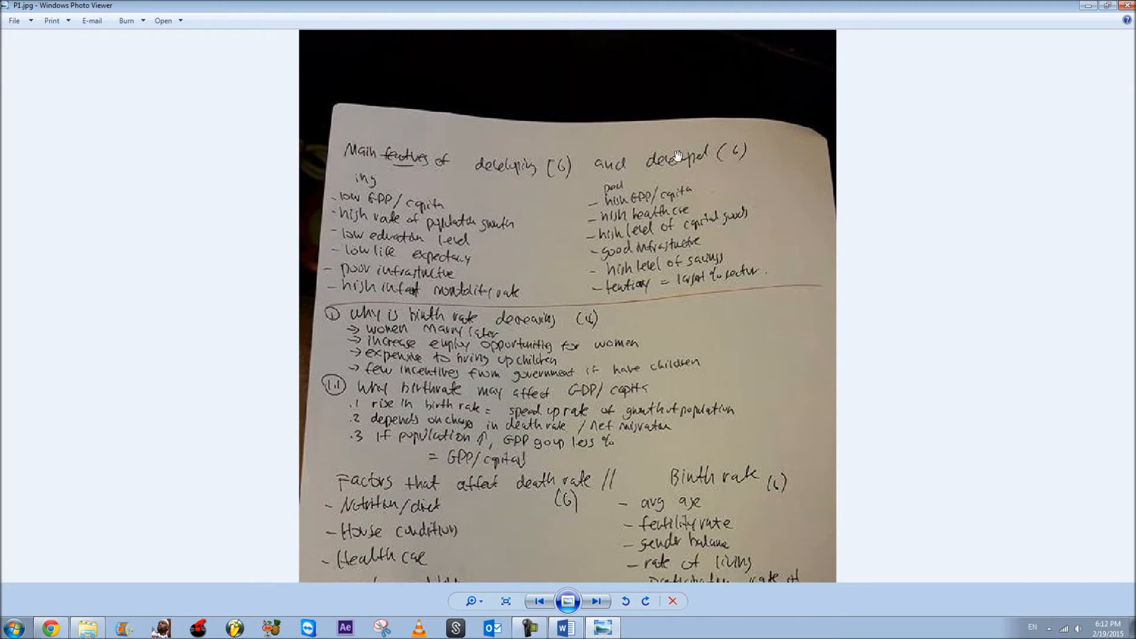
mouse_move(695, 169)
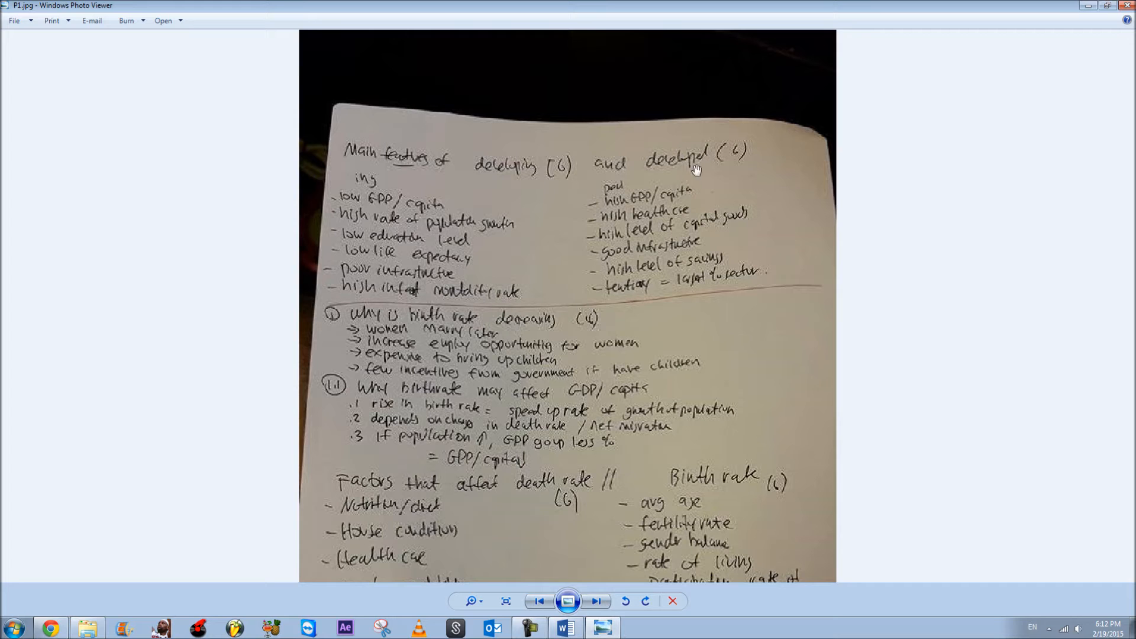
mouse_move(487, 184)
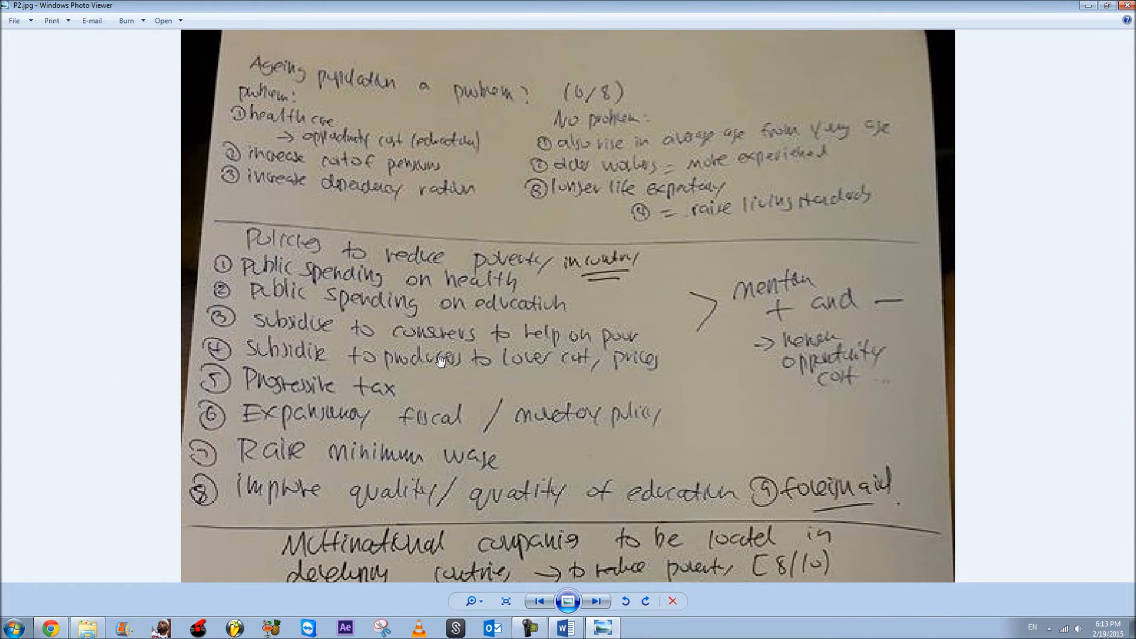
mouse_move(273, 171)
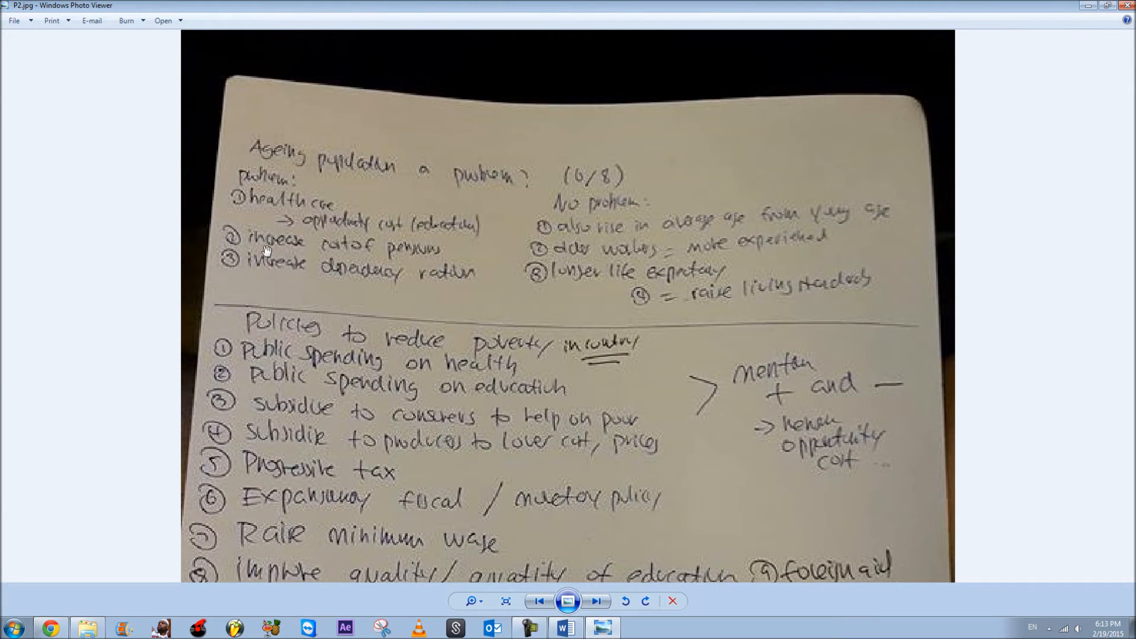
mouse_move(259, 270)
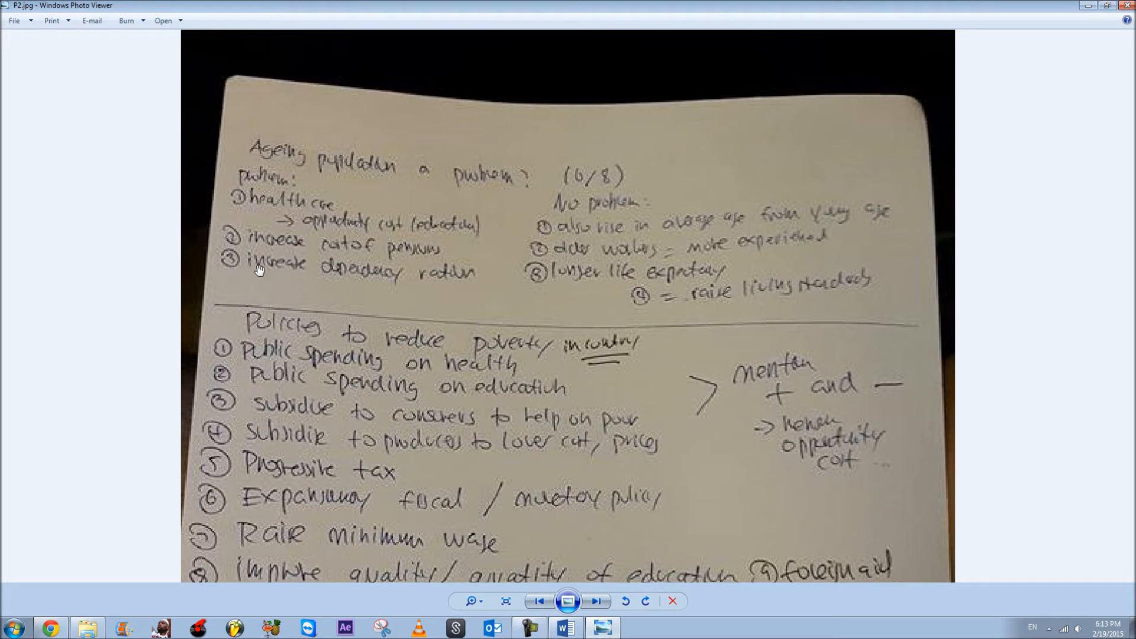
mouse_move(363, 274)
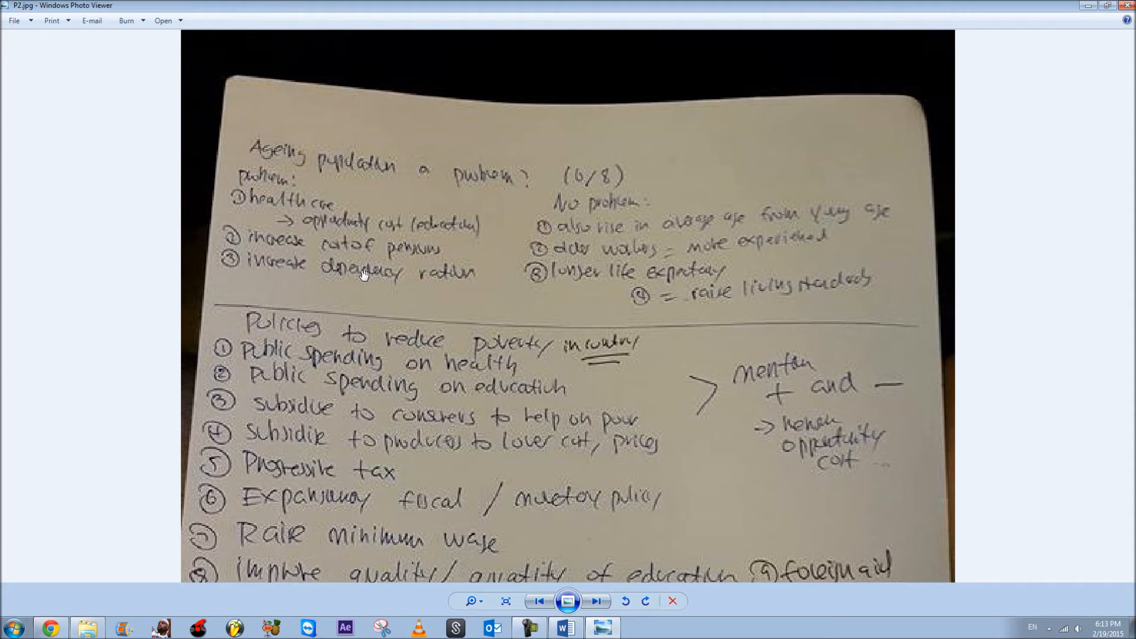
mouse_move(359, 262)
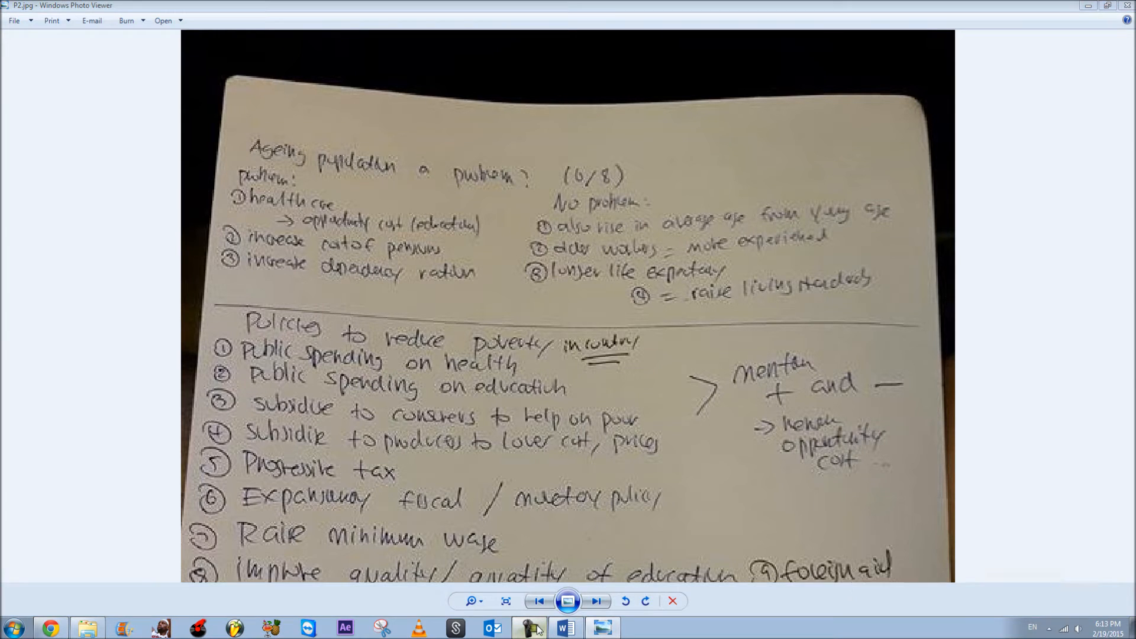
Read down the P2 notes on poverty policies and multinational companies
scroll("down", 3)
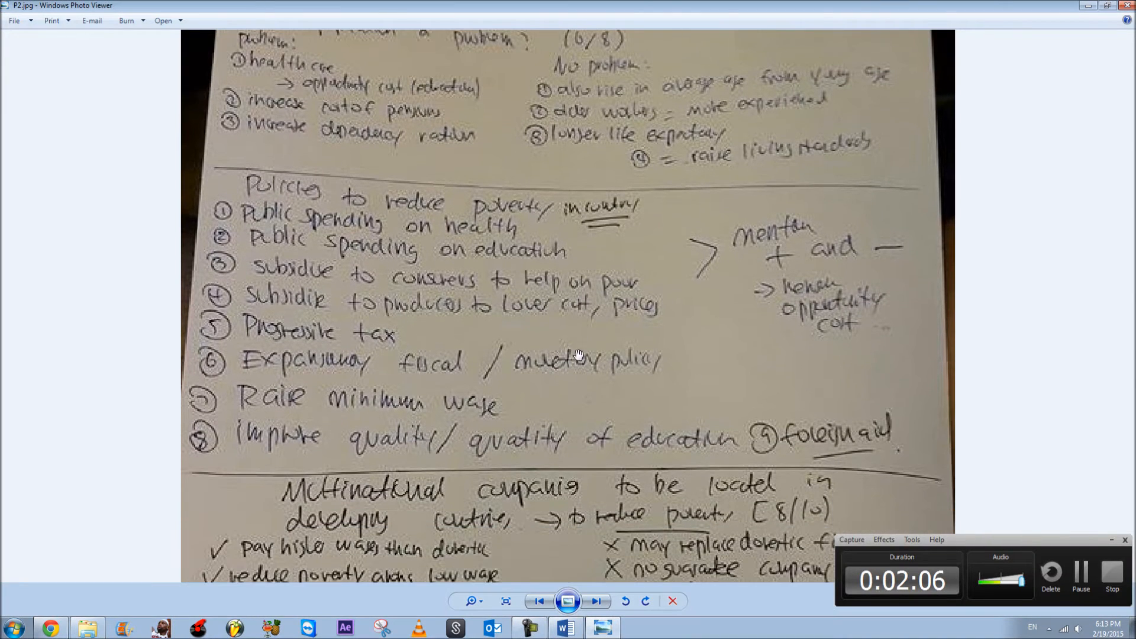
scroll("down", 3)
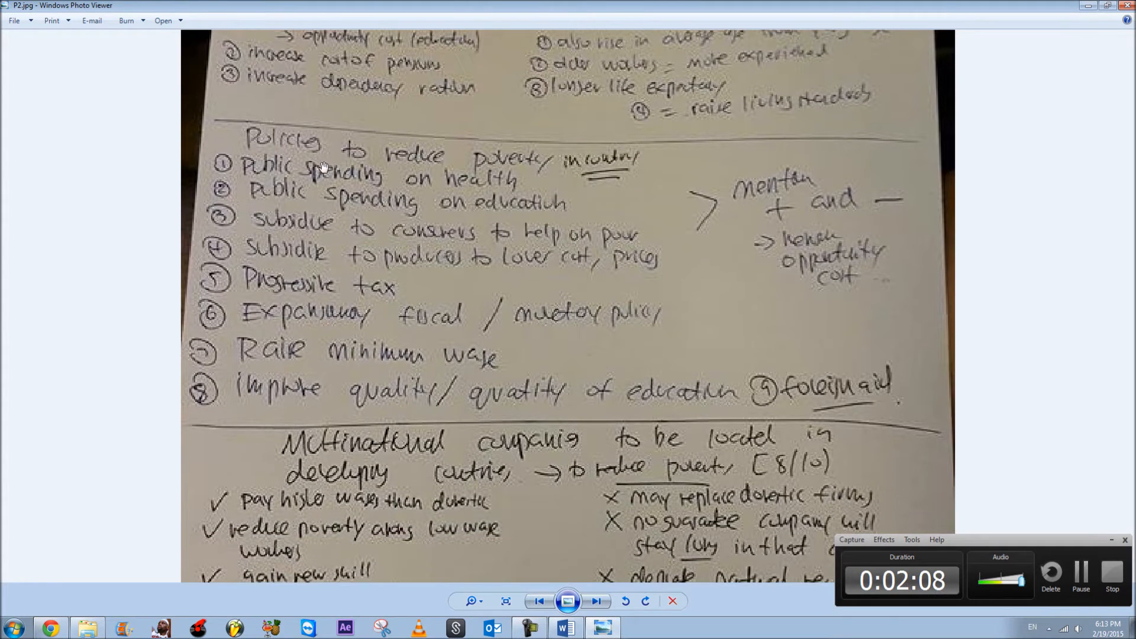
mouse_move(543, 161)
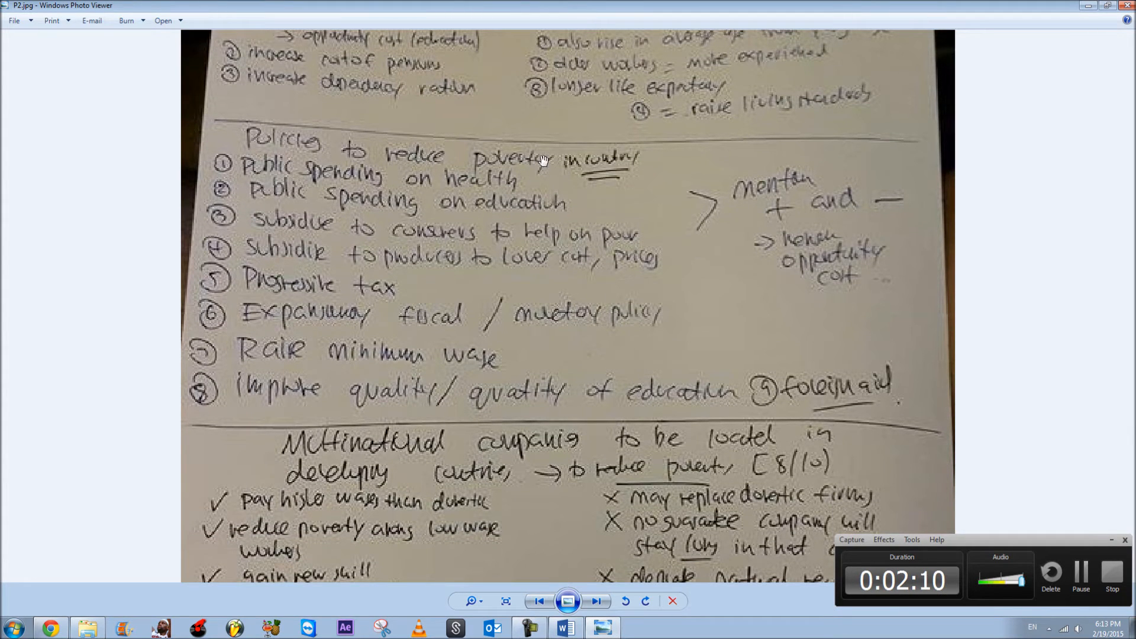
mouse_move(270, 179)
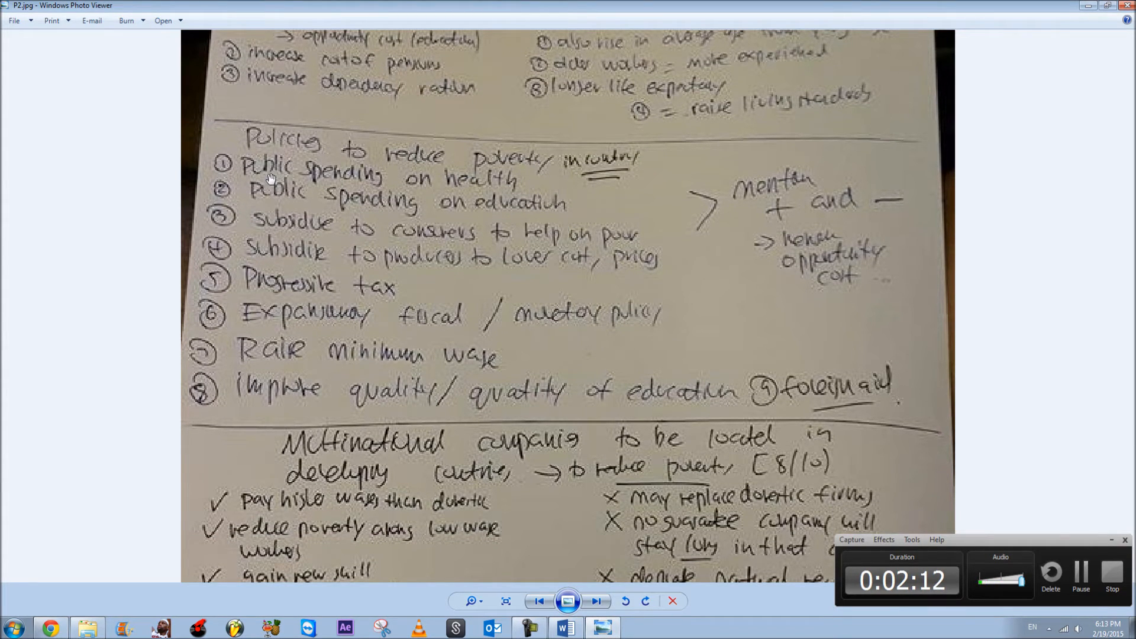
scroll("down", 3)
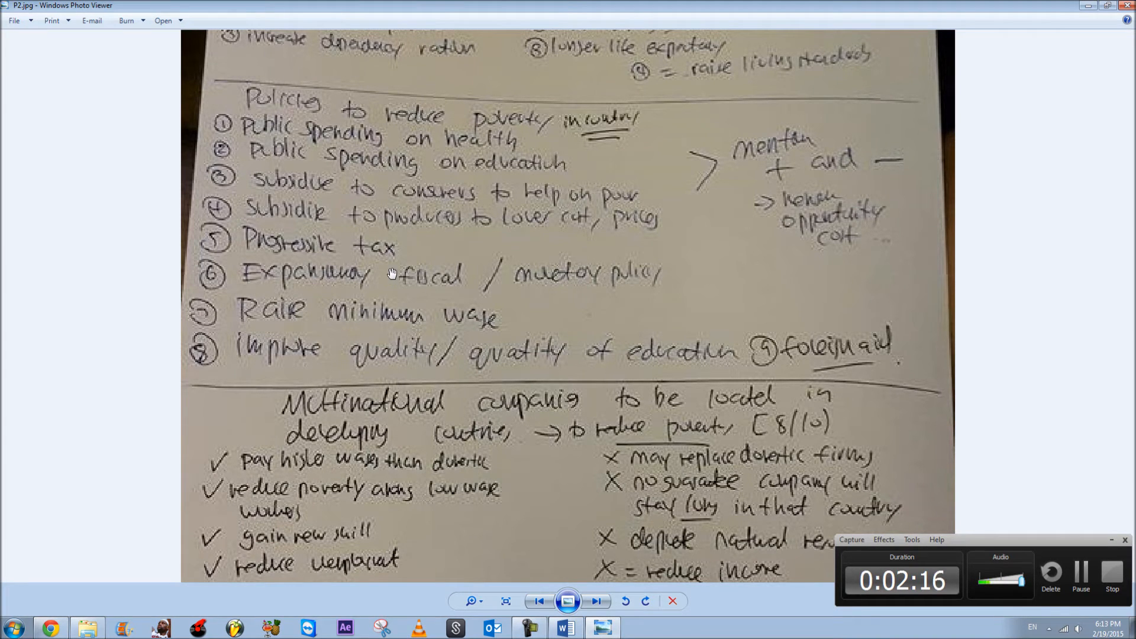
mouse_move(550, 140)
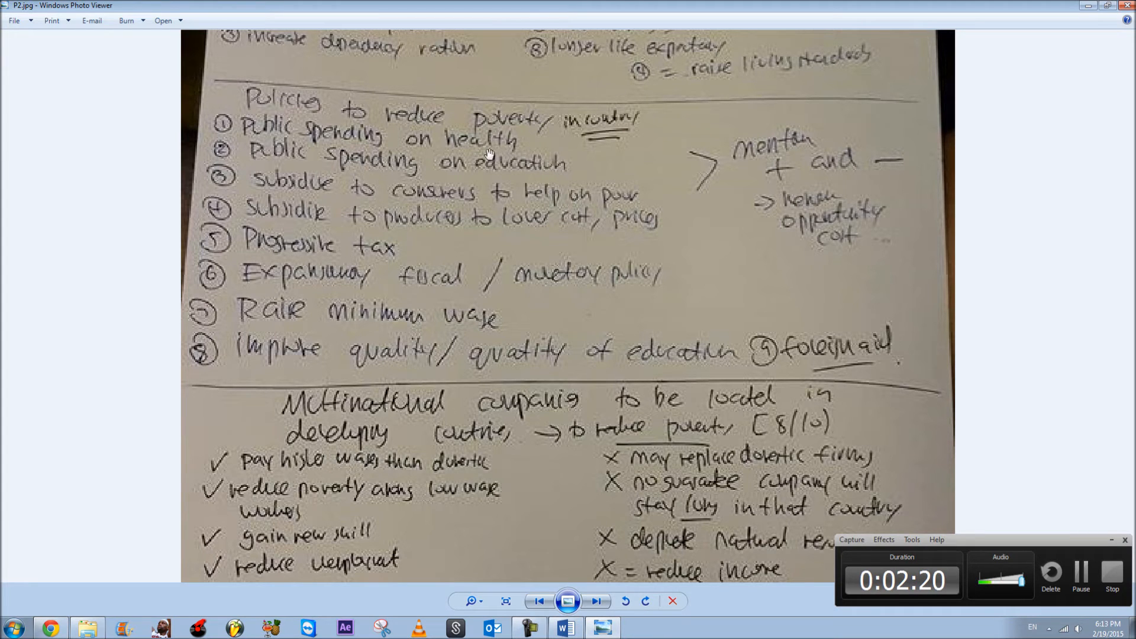
mouse_move(584, 319)
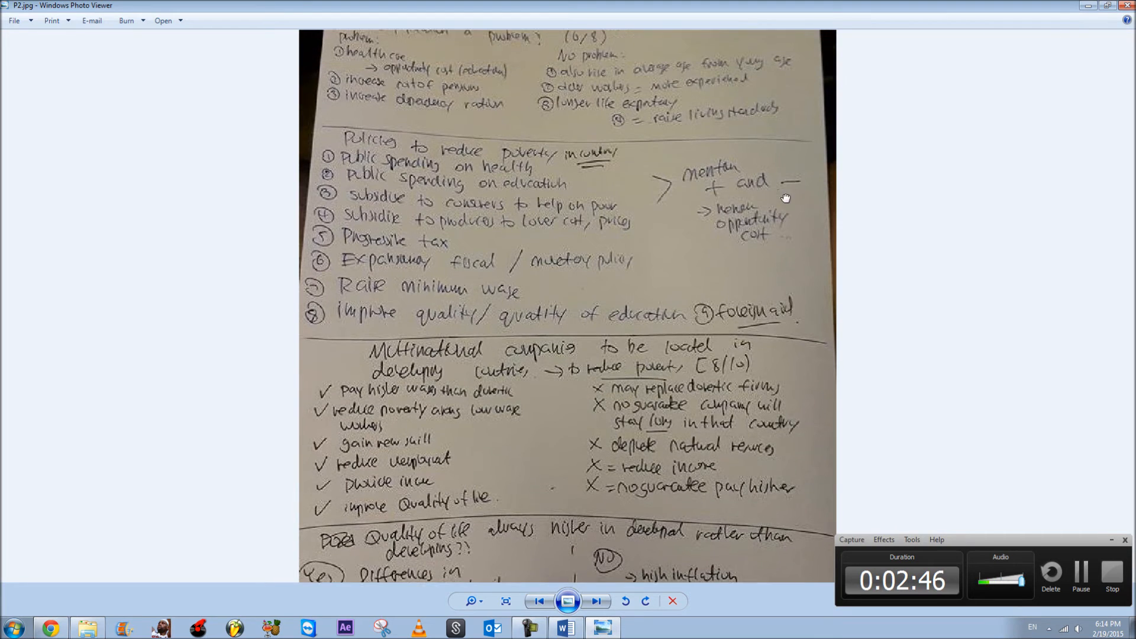
scroll("down", 3)
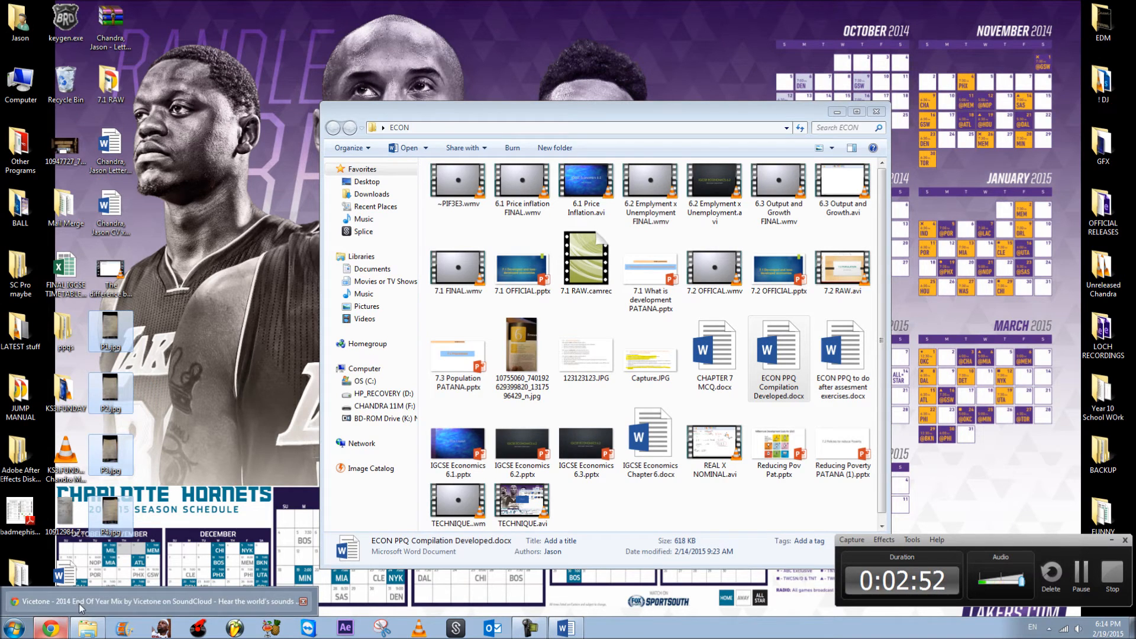
Bring up the MediaFire 'IGCSE Economics Chapter 7 Exam Techniques' folder in the browser
left_click(48, 627)
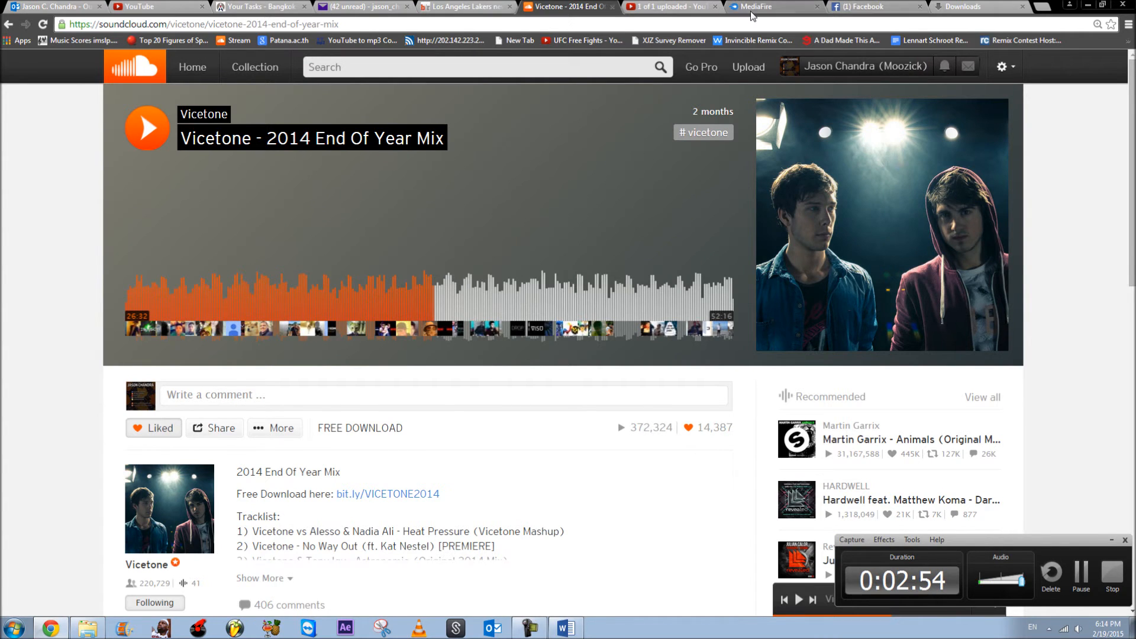
left_click(761, 7)
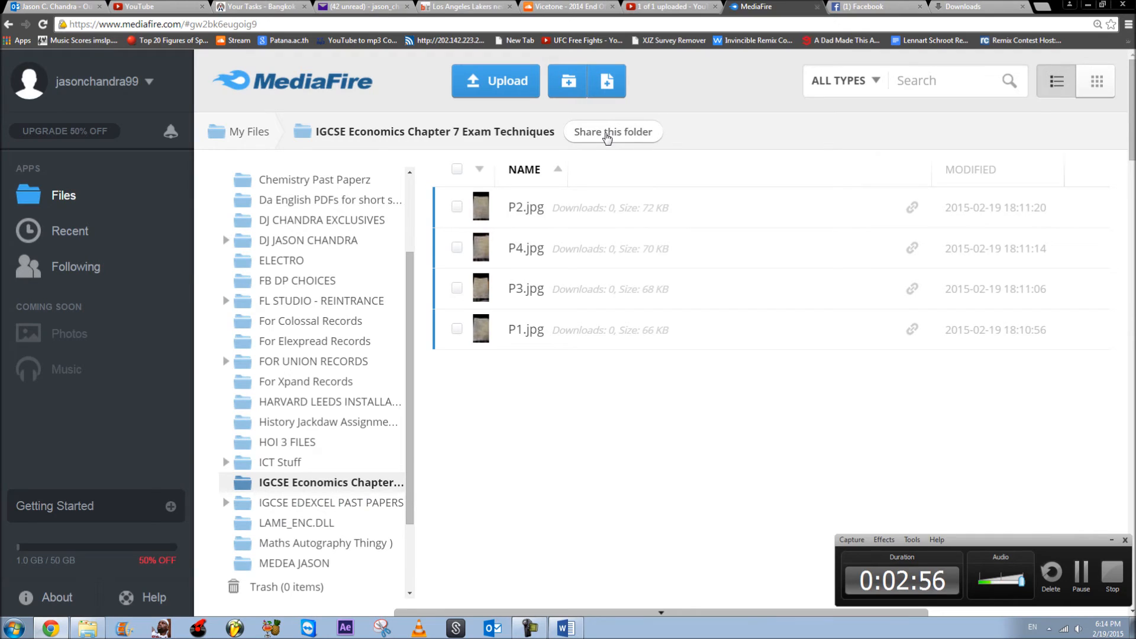
Show the Chapter 7 folder's public share link and select it for copying
left_click(612, 132)
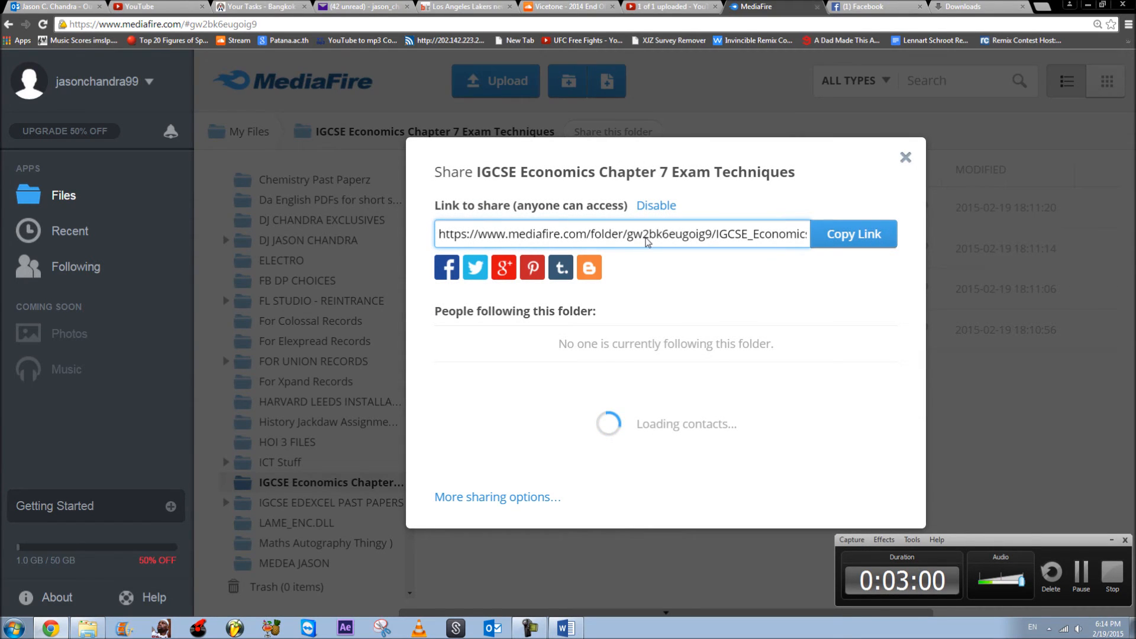
left_click(621, 233)
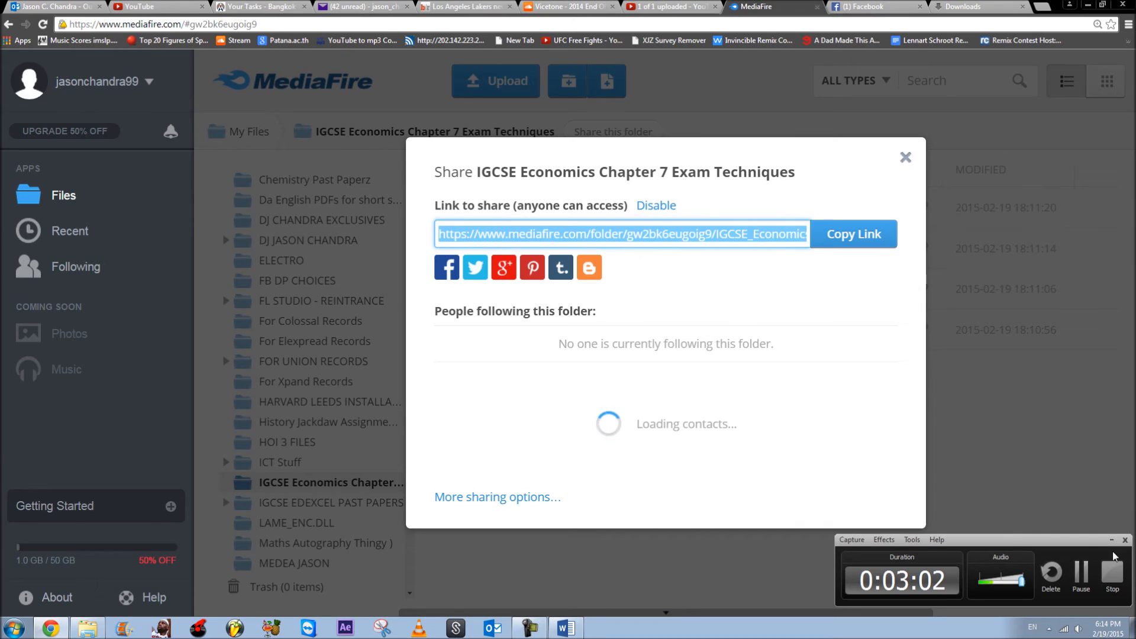